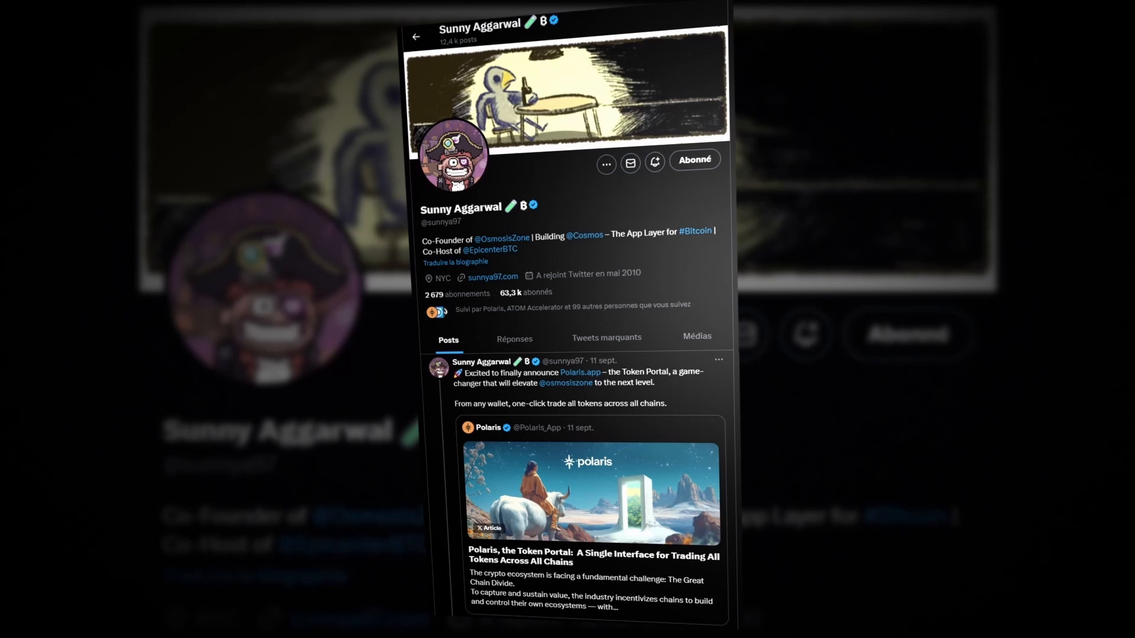
scroll(down, 3)
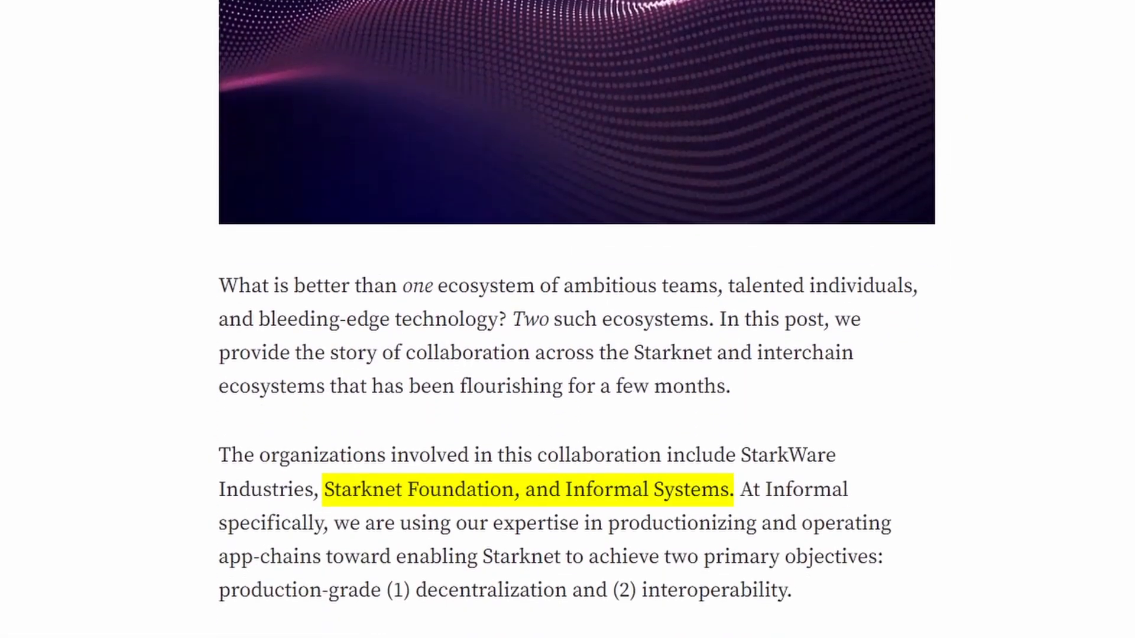
scroll(down, 3)
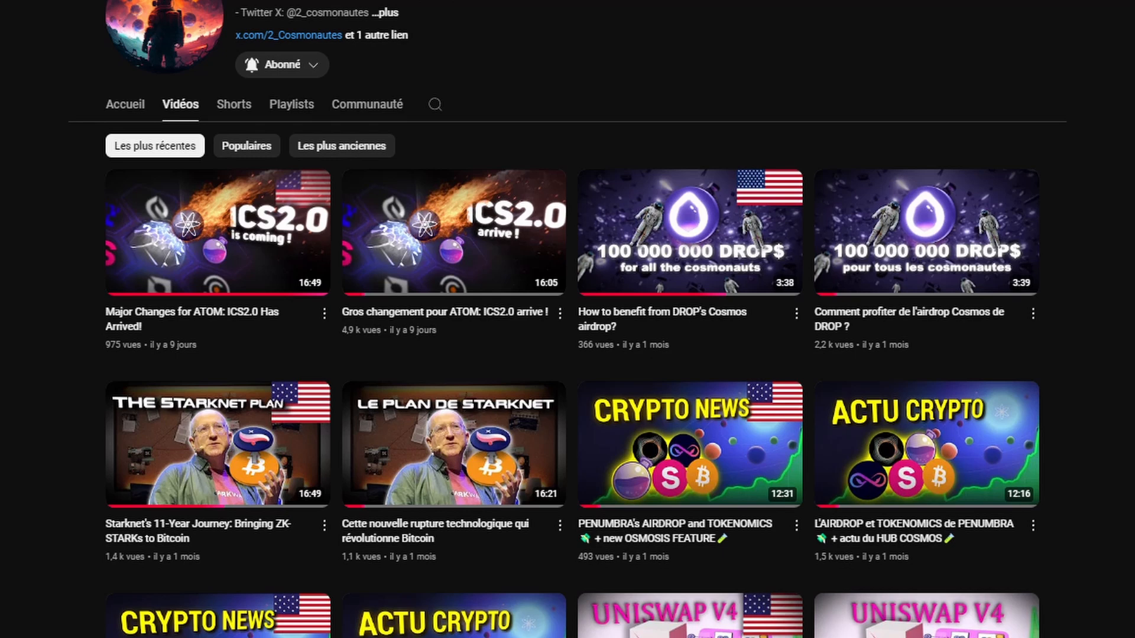
scroll(down, 3)
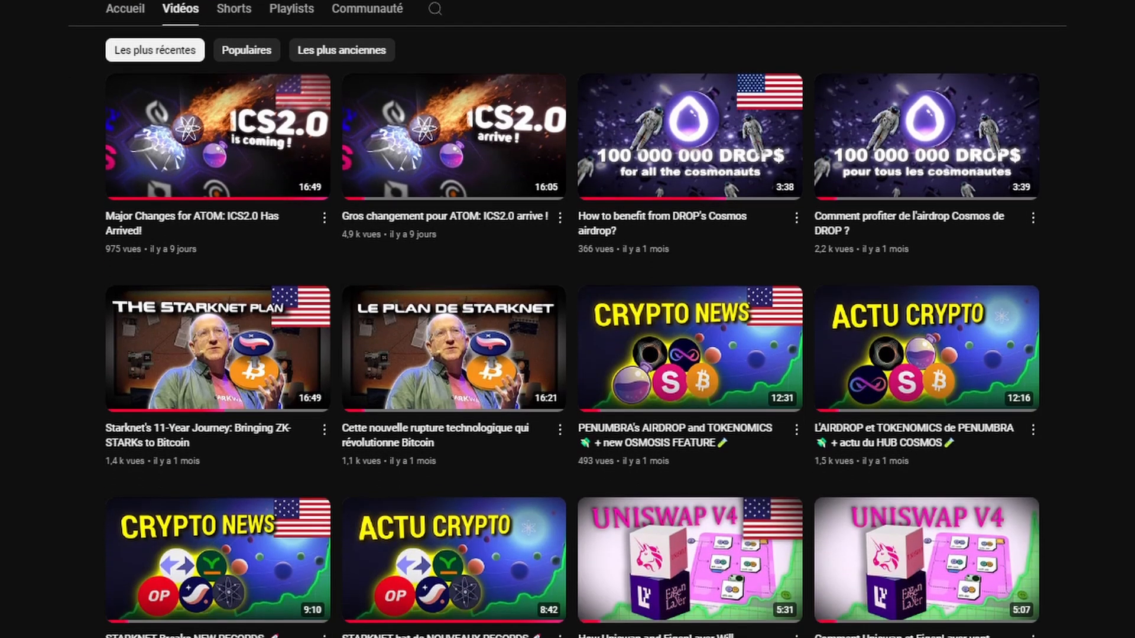
scroll(down, 3)
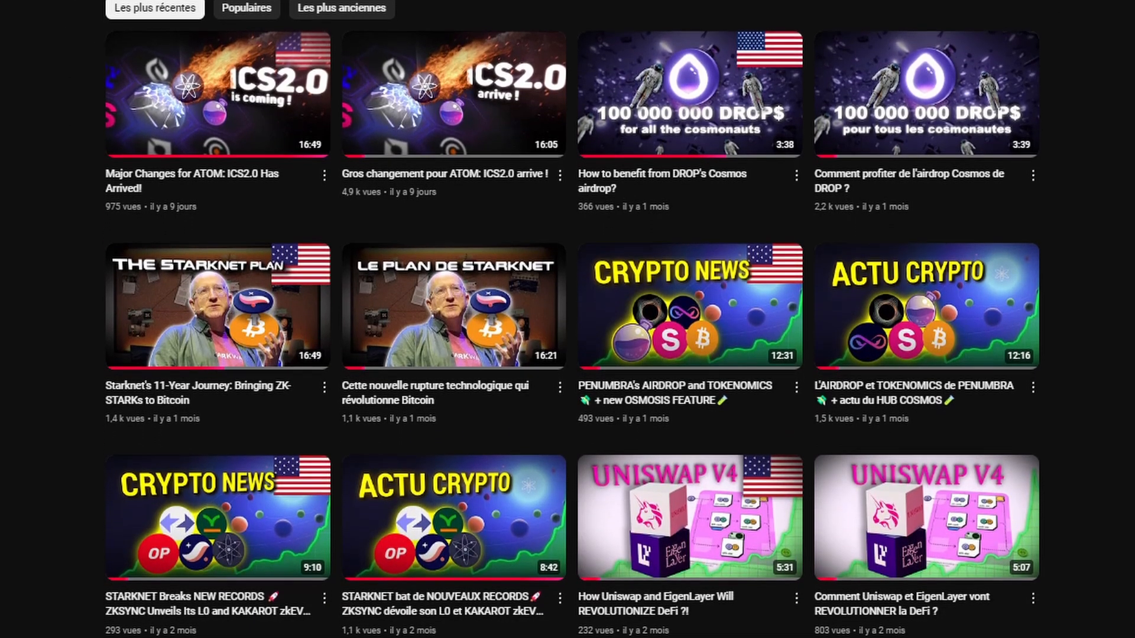